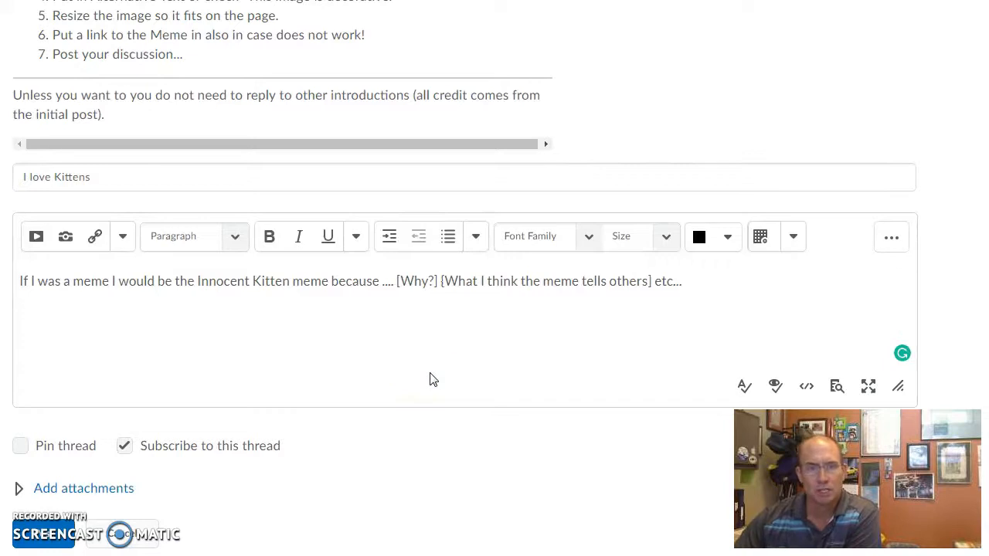
pyautogui.moveTo(385, 367)
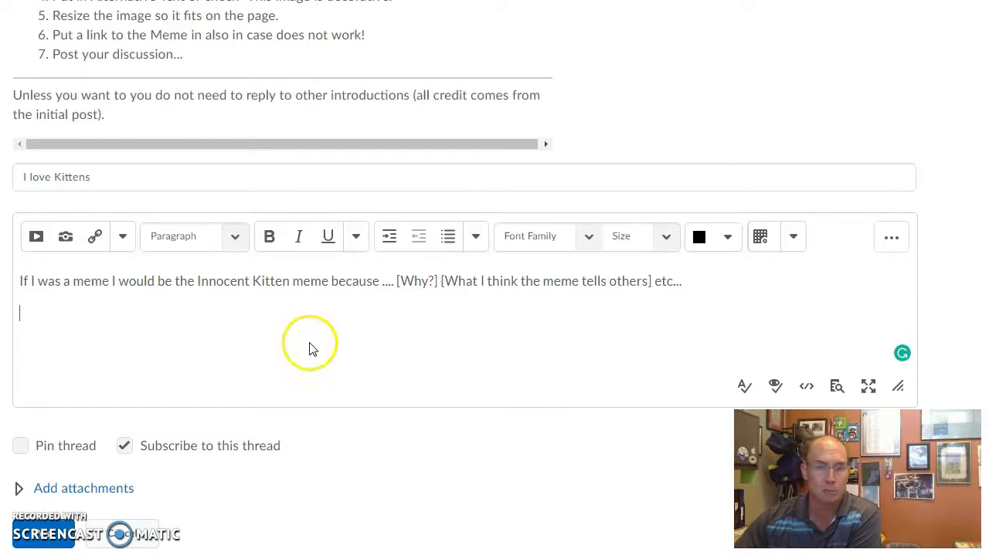
pyautogui.moveTo(343, 281)
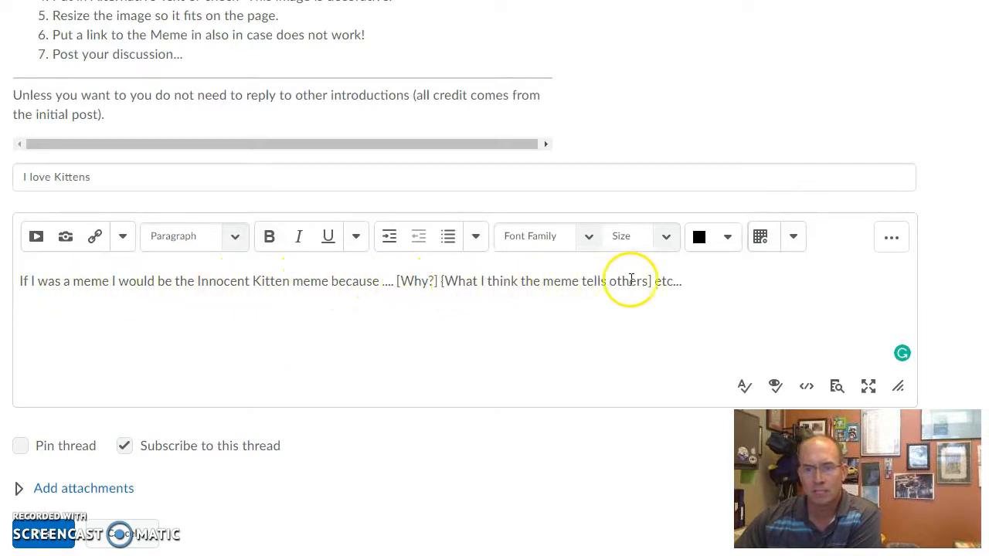
pyautogui.moveTo(28, 333)
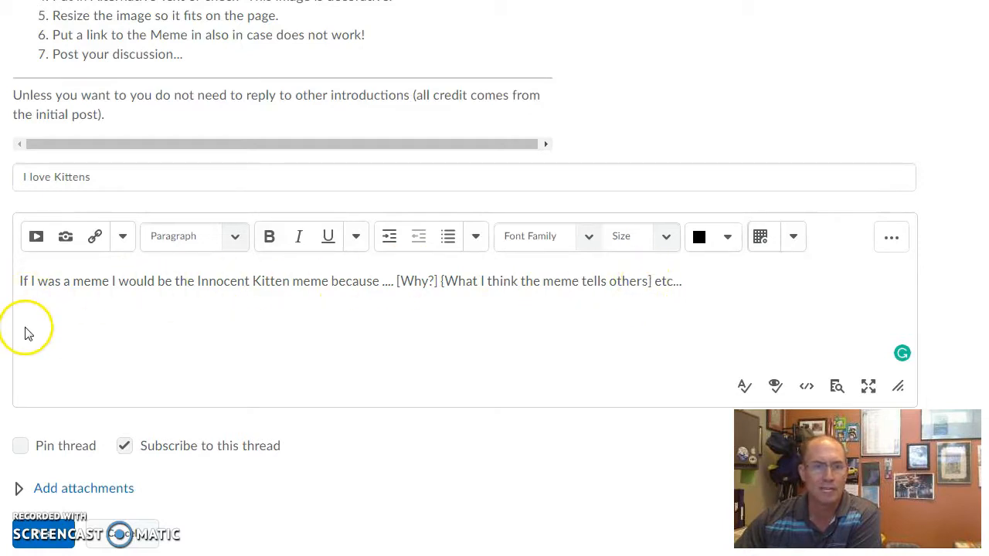
# Copy the image address of the 'Whoa Officer, Im Inocent Kitten' meme from Google Images
pyautogui.click(46, 320)
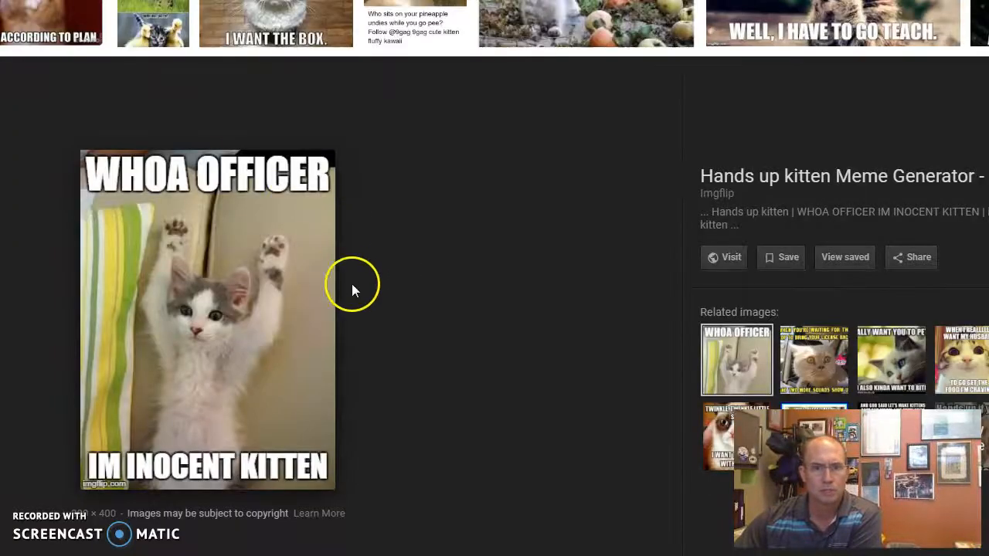
pyautogui.moveTo(260, 297)
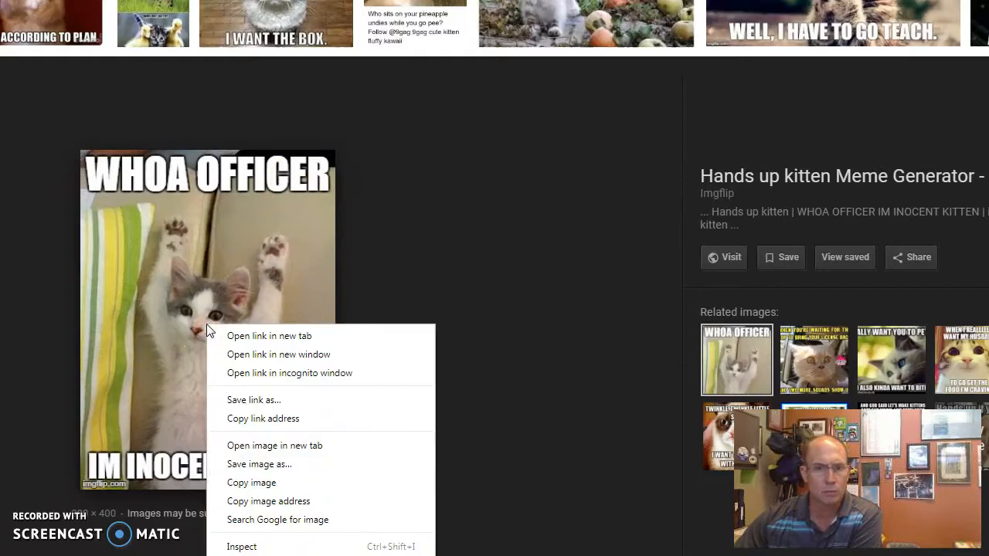
pyautogui.moveTo(261, 342)
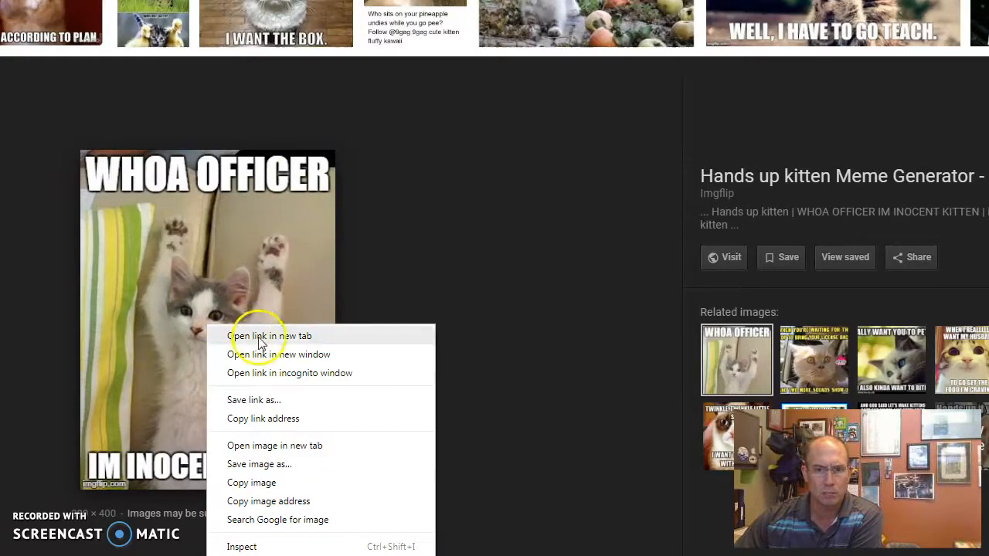
pyautogui.moveTo(263, 501)
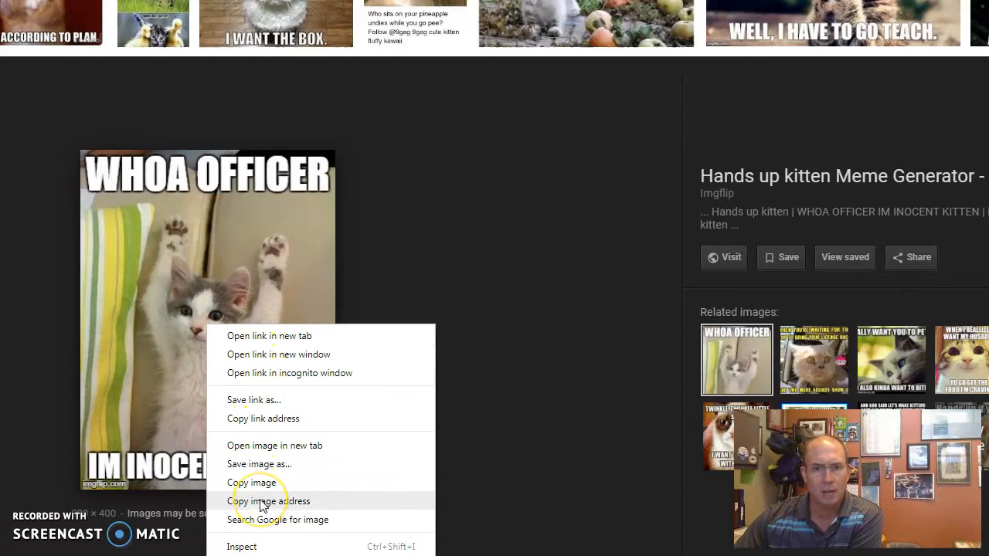
pyautogui.click(268, 501)
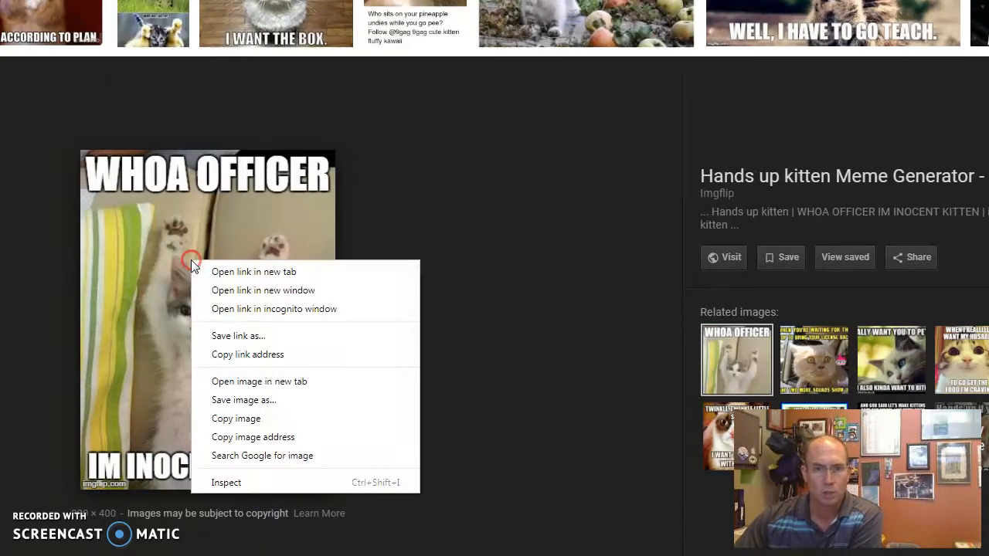
pyautogui.click(247, 439)
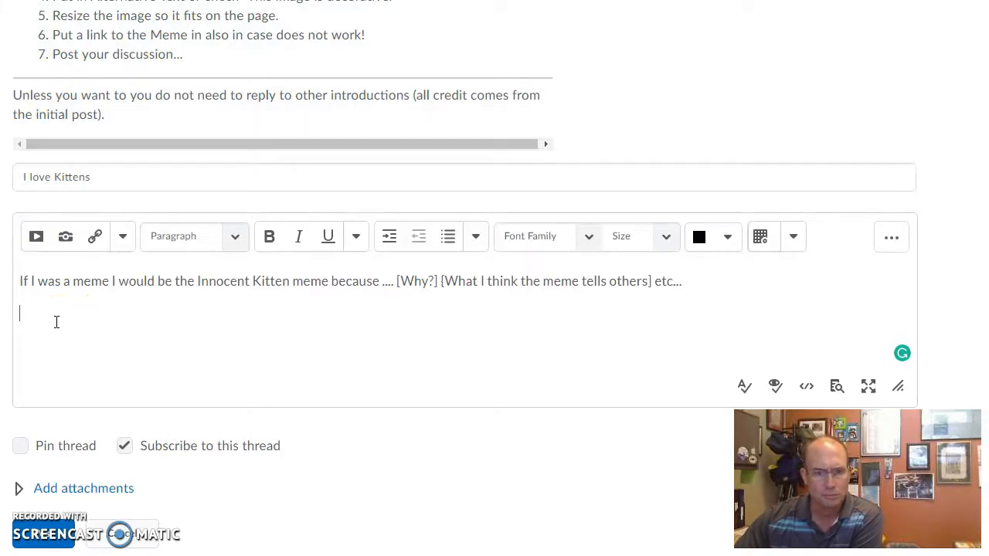
pyautogui.moveTo(35, 237)
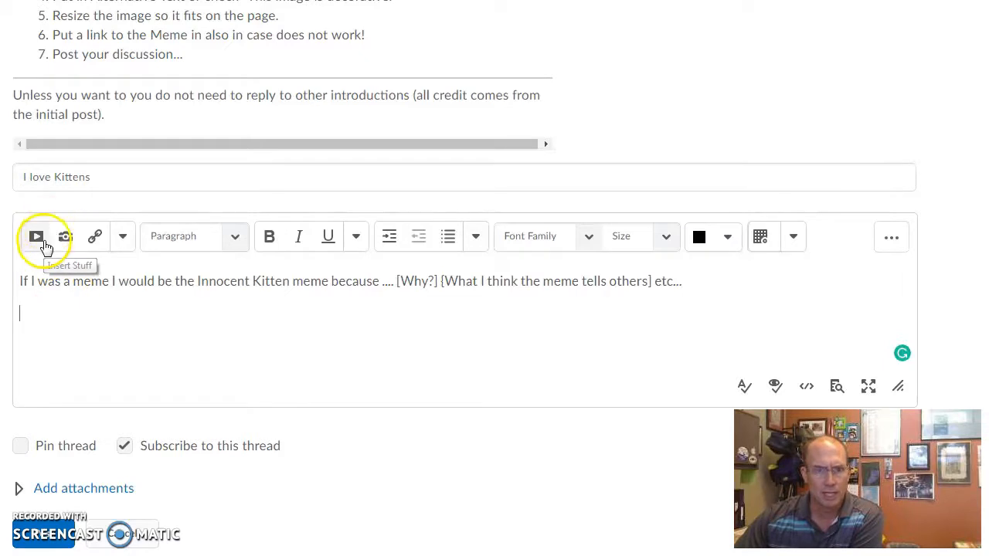
pyautogui.moveTo(37, 241)
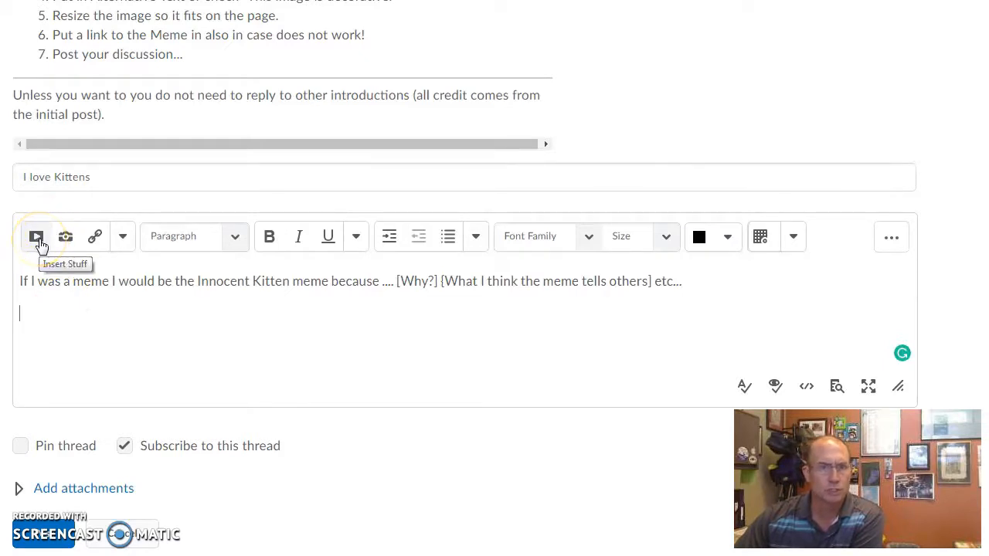
pyautogui.click(35, 237)
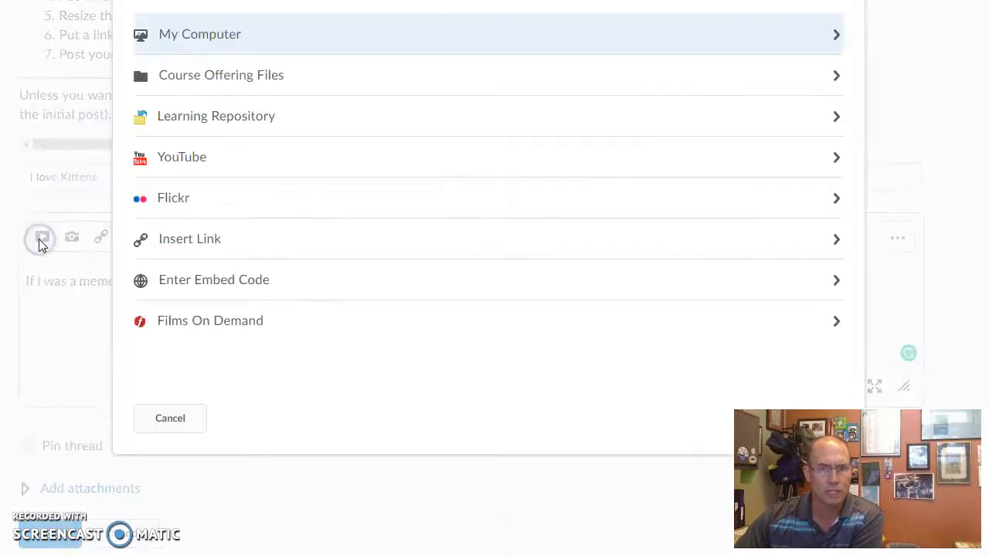
pyautogui.moveTo(145, 250)
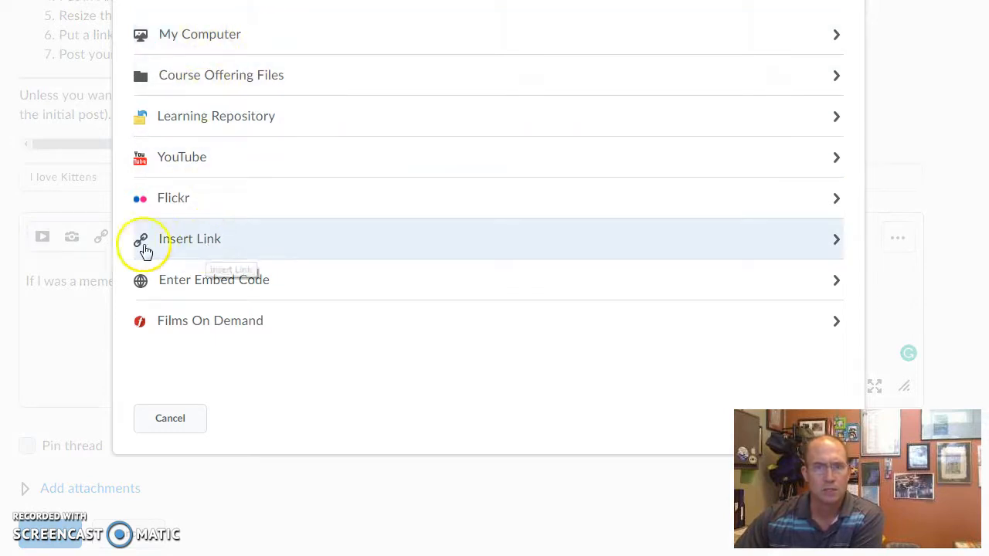
pyautogui.click(190, 238)
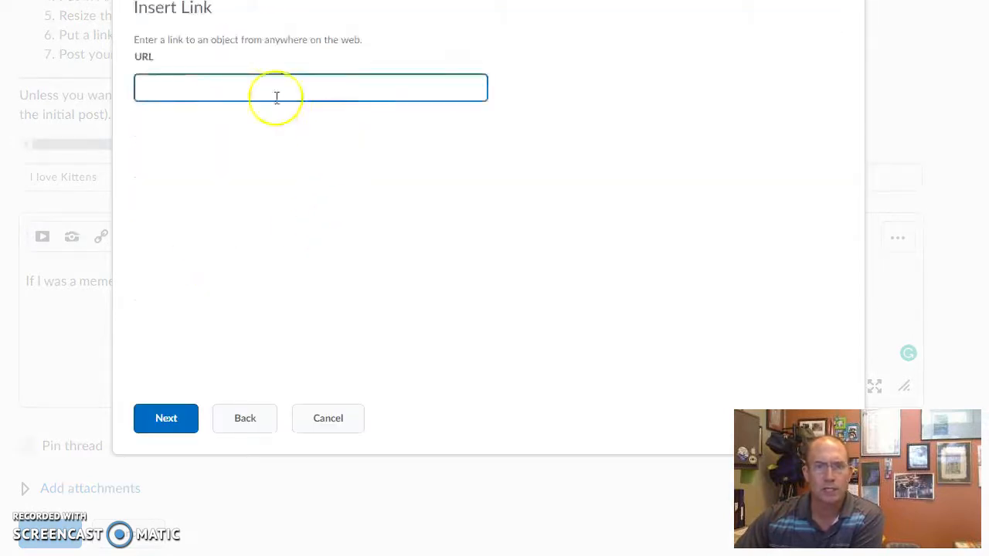
pyautogui.write('https://i.imgflip.com/24psxg.jpg')
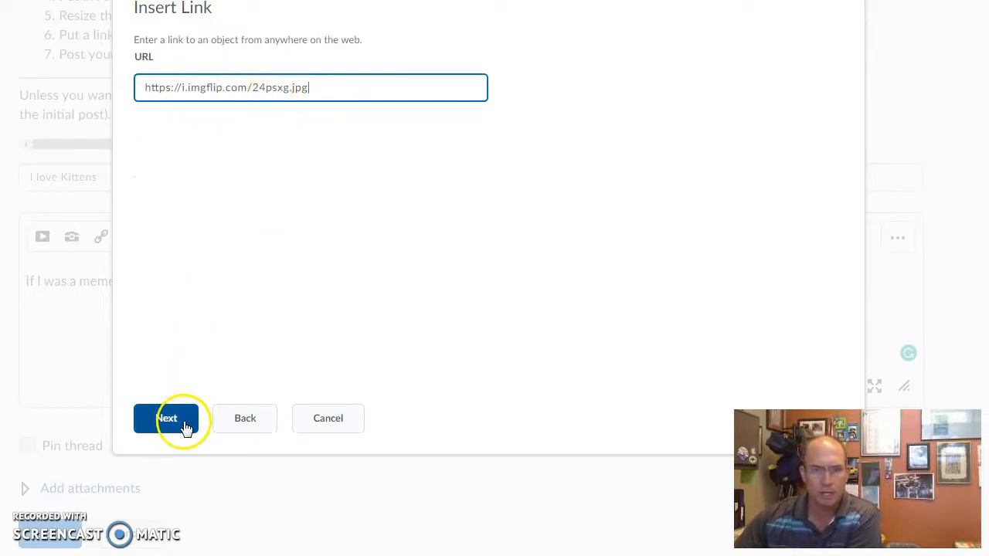
pyautogui.click(167, 417)
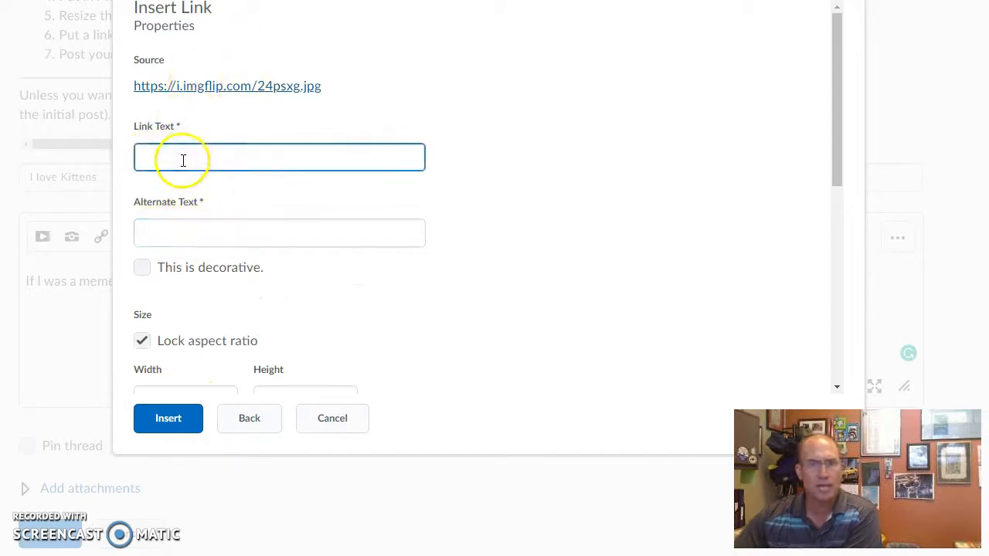
# Set Link Text and Alternate Text to 'Love Kitten' and insert the meme into the post
pyautogui.write('Love')
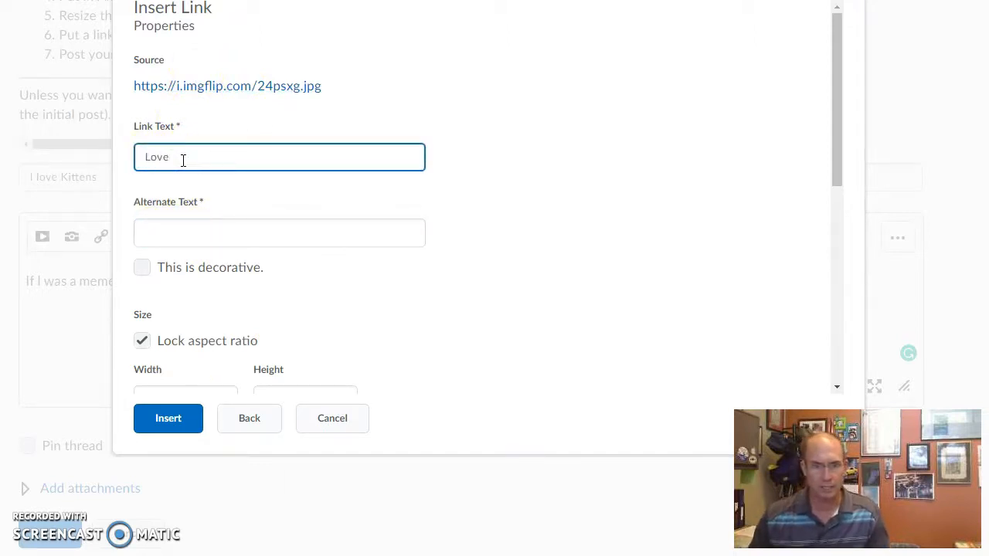
pyautogui.write('Kitten')
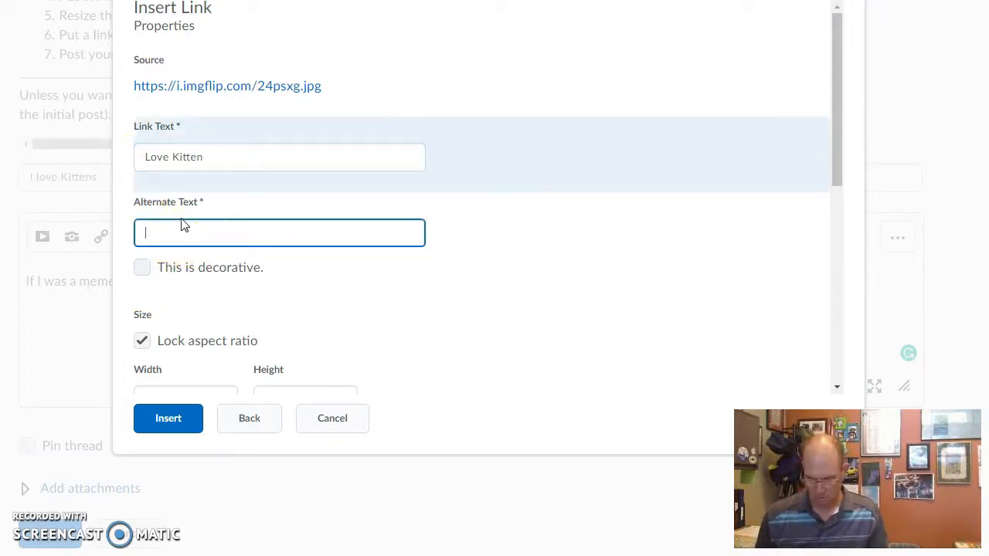
pyautogui.write('Love Kitten')
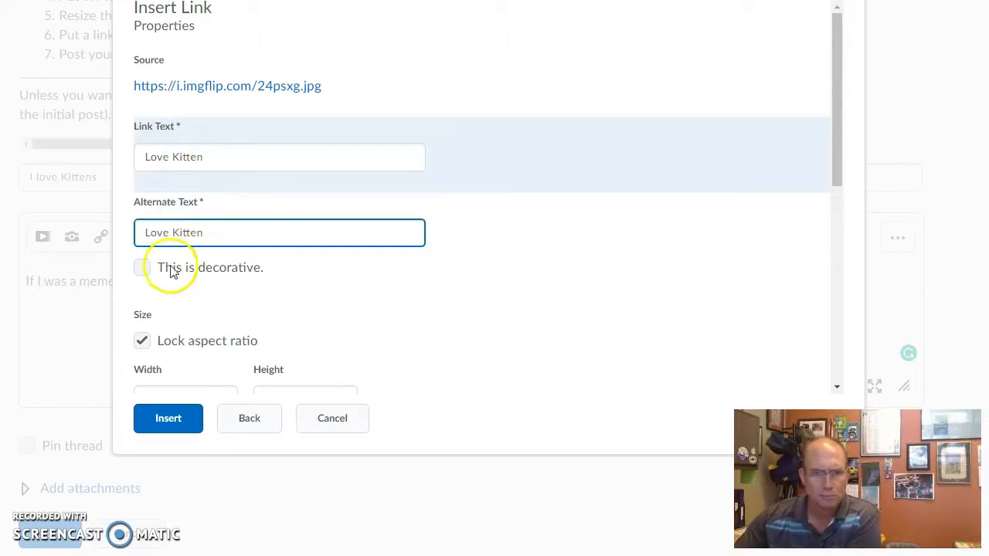
pyautogui.click(169, 419)
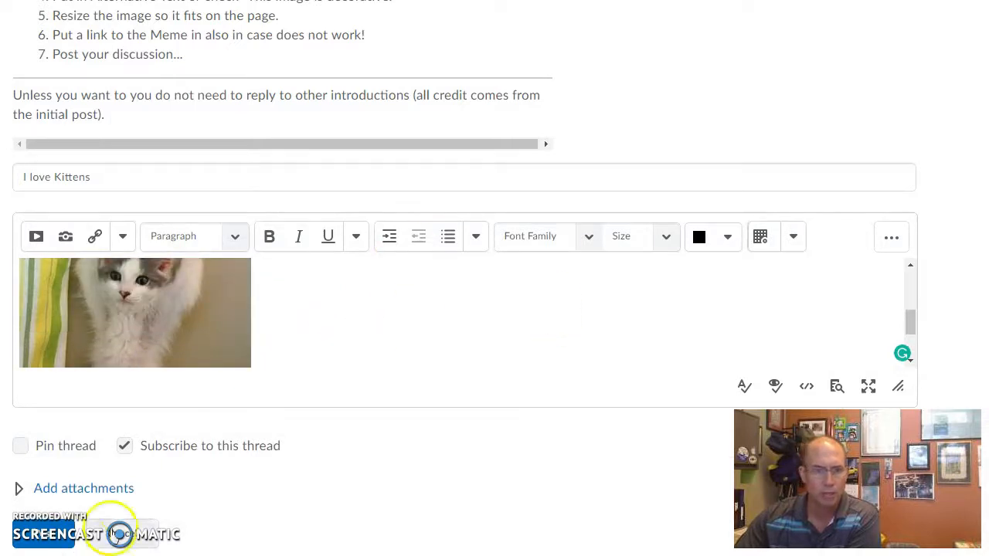
pyautogui.moveTo(615, 330)
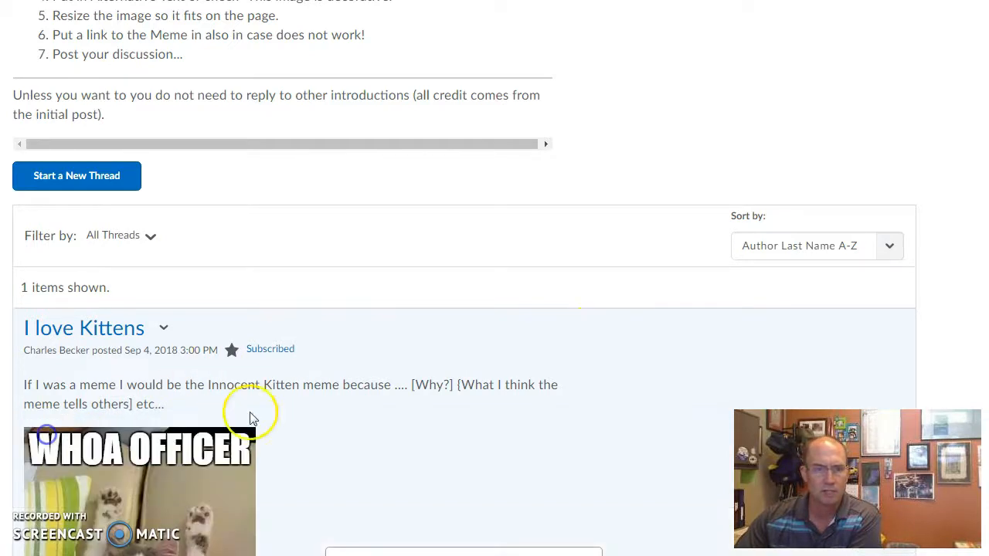
pyautogui.scroll(-3)
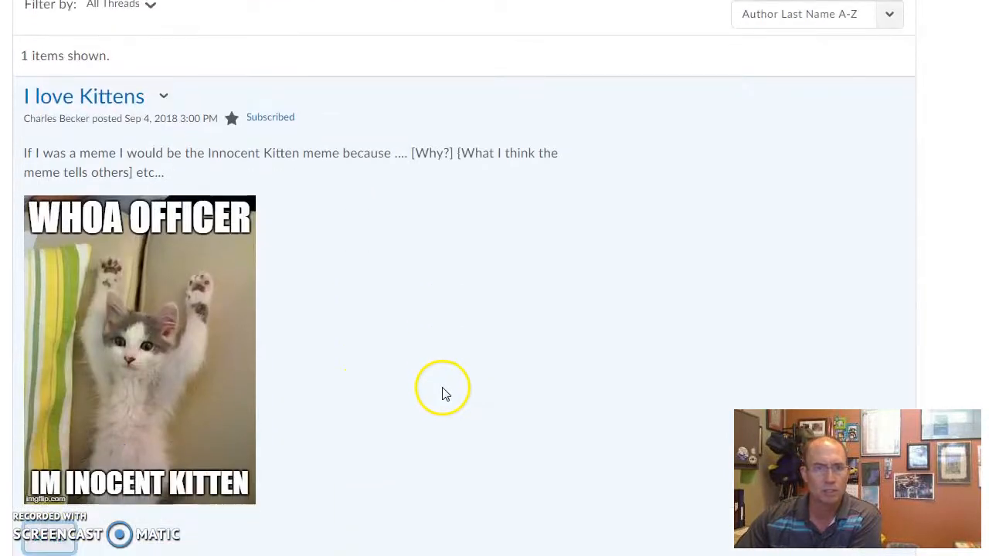
pyautogui.moveTo(309, 402)
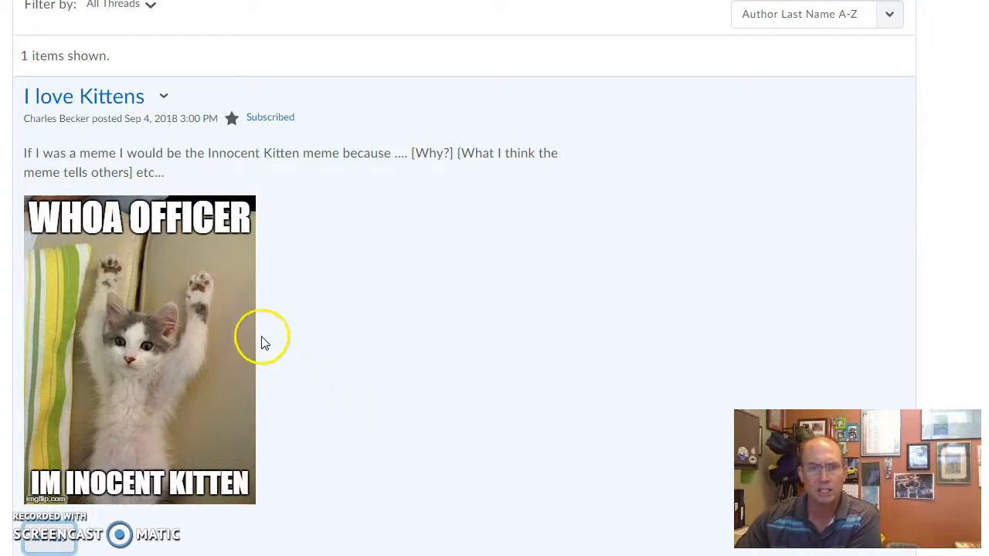
pyautogui.moveTo(101, 531)
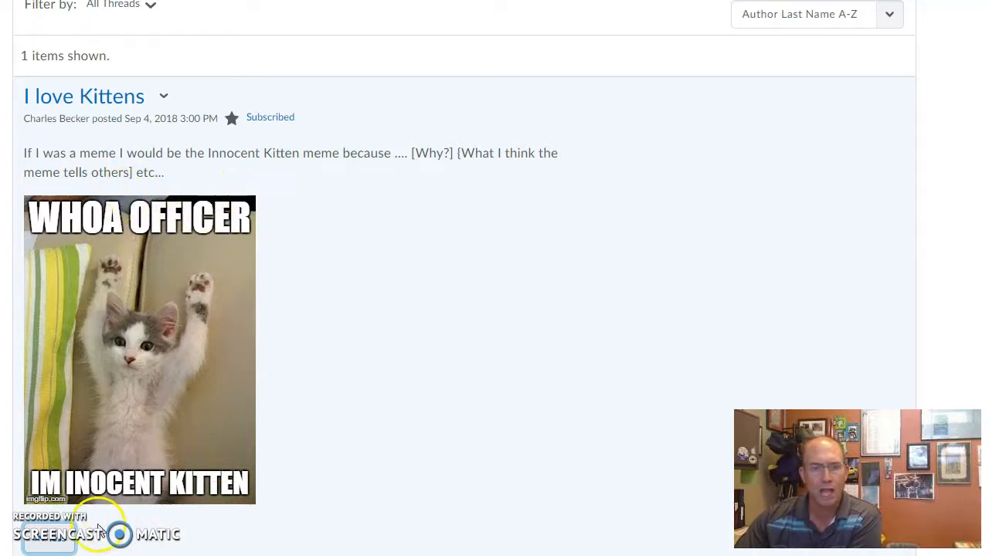